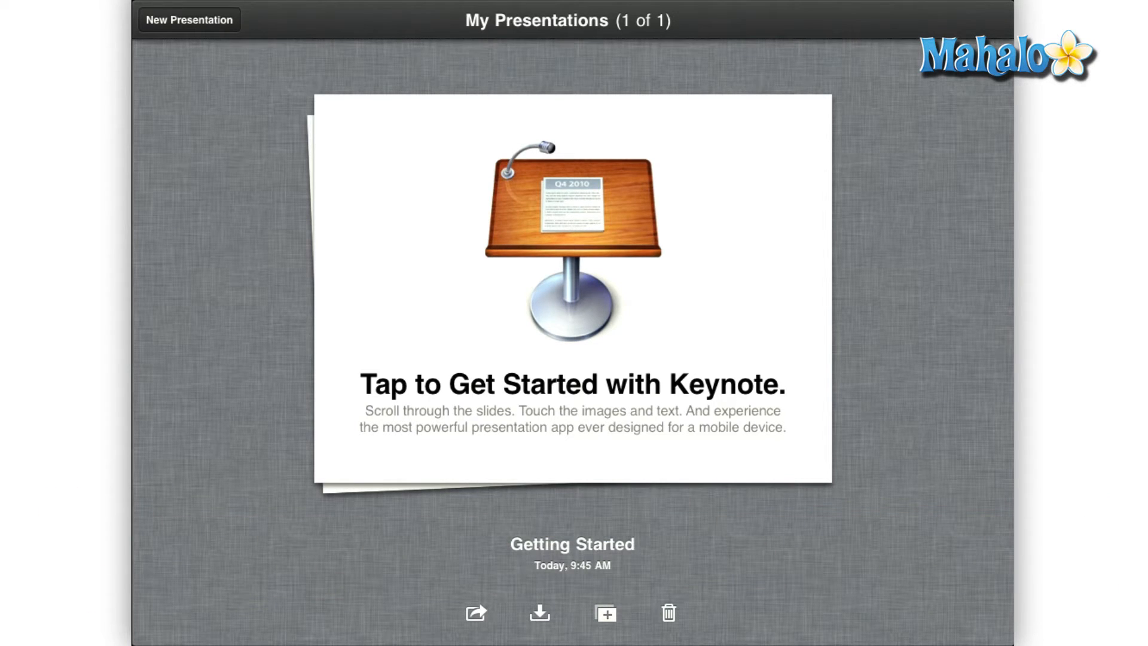
Open the Getting Started presentation from My Presentations.
left_click(571, 267)
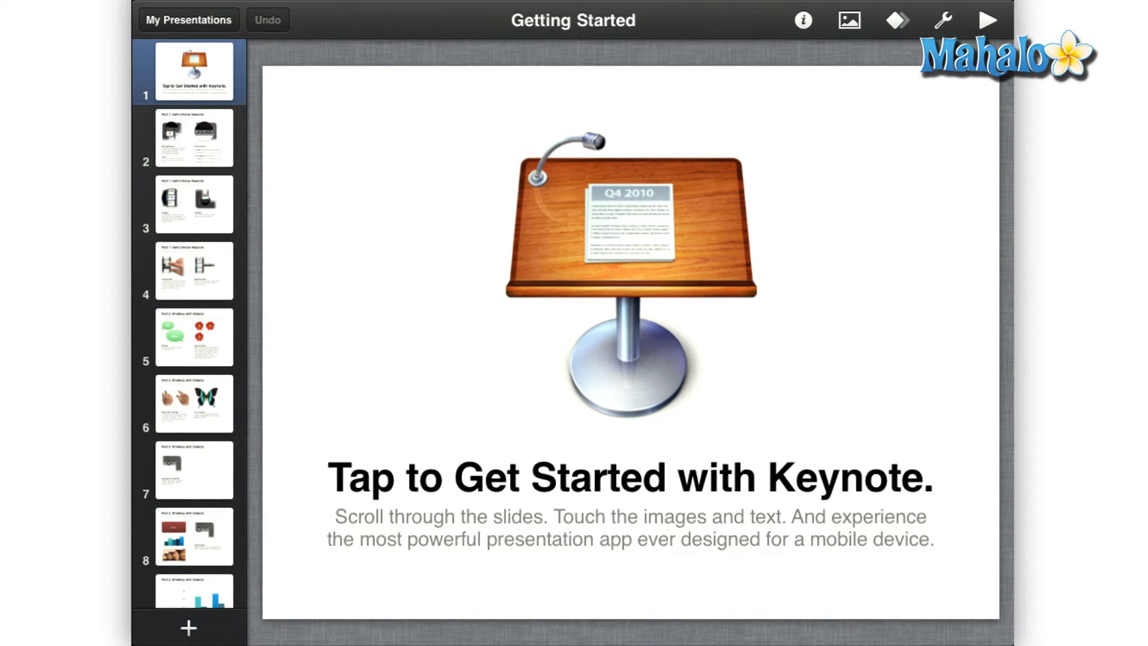
Indent slide 4 beneath slide 3 in the navigator, then show slide 5 'Working with Objects'.
left_click(194, 270)
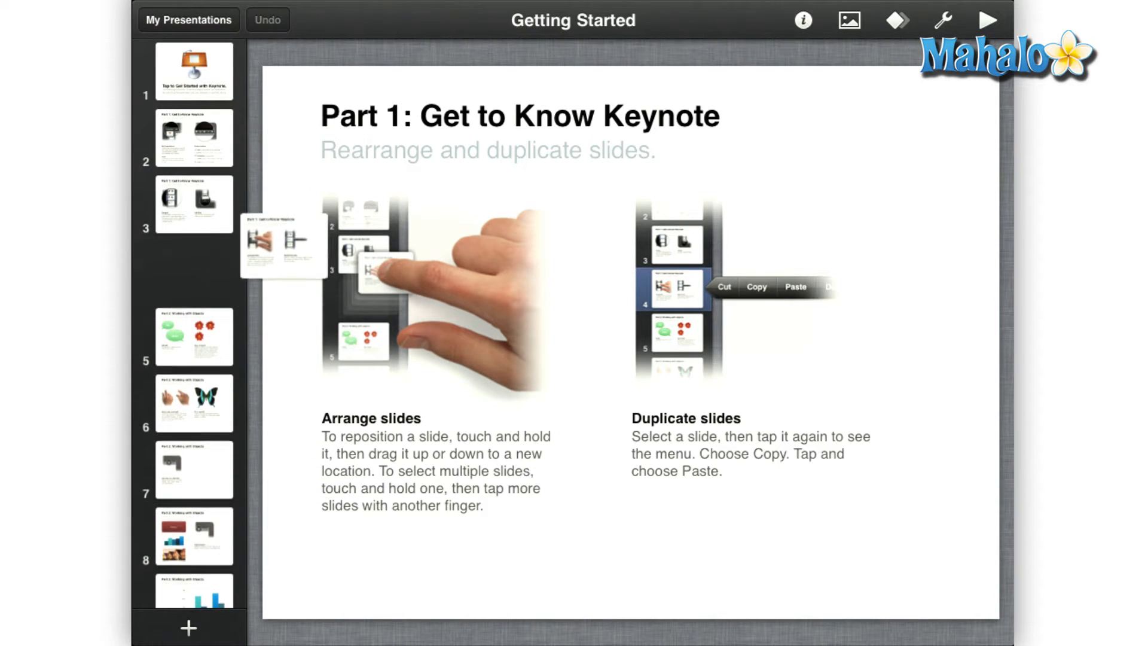
left_click(192, 268)
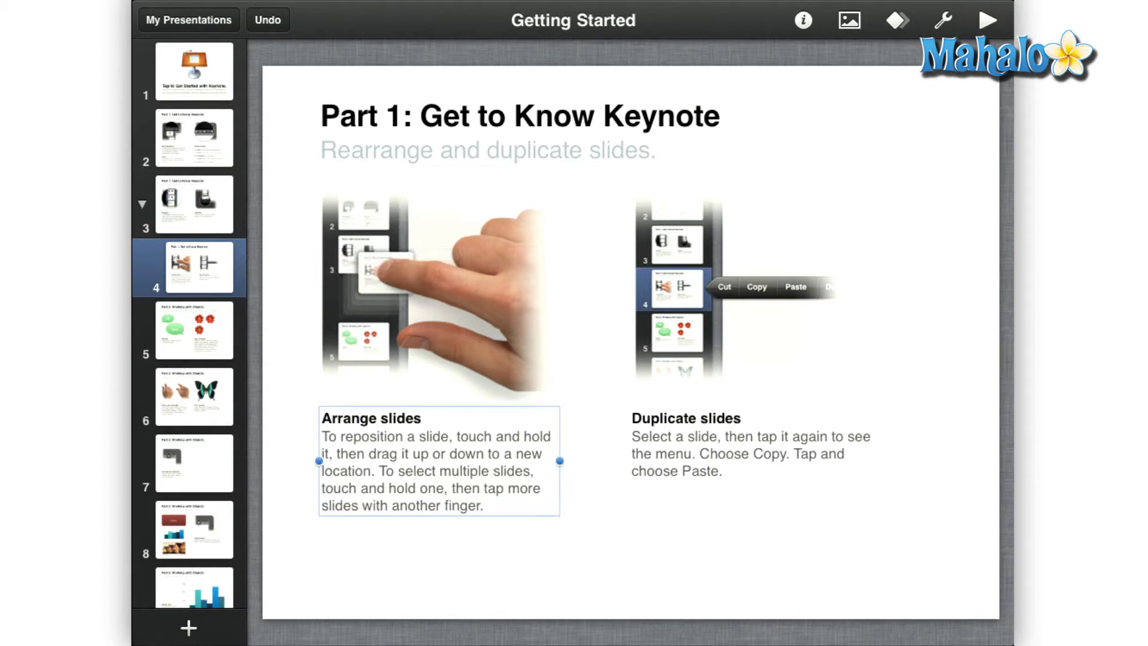
left_click(194, 330)
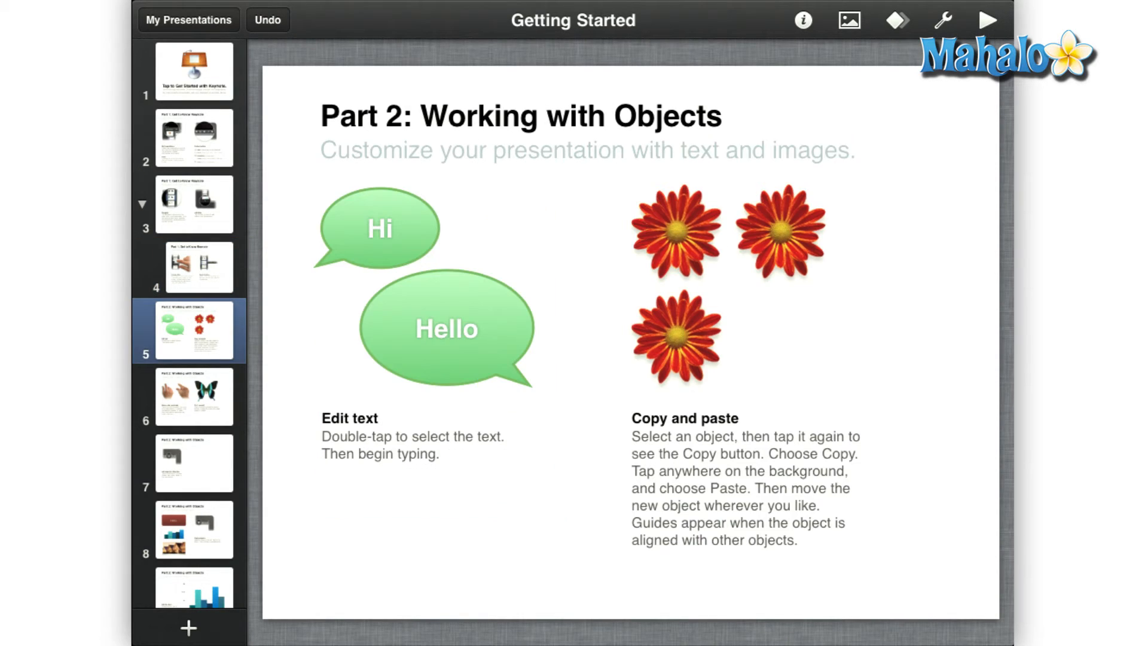
Edit the Hello bubble text to 'Hi', rotate the butterfly on slide 6, and reach slide 7.
left_click(446, 328)
type("Hi")
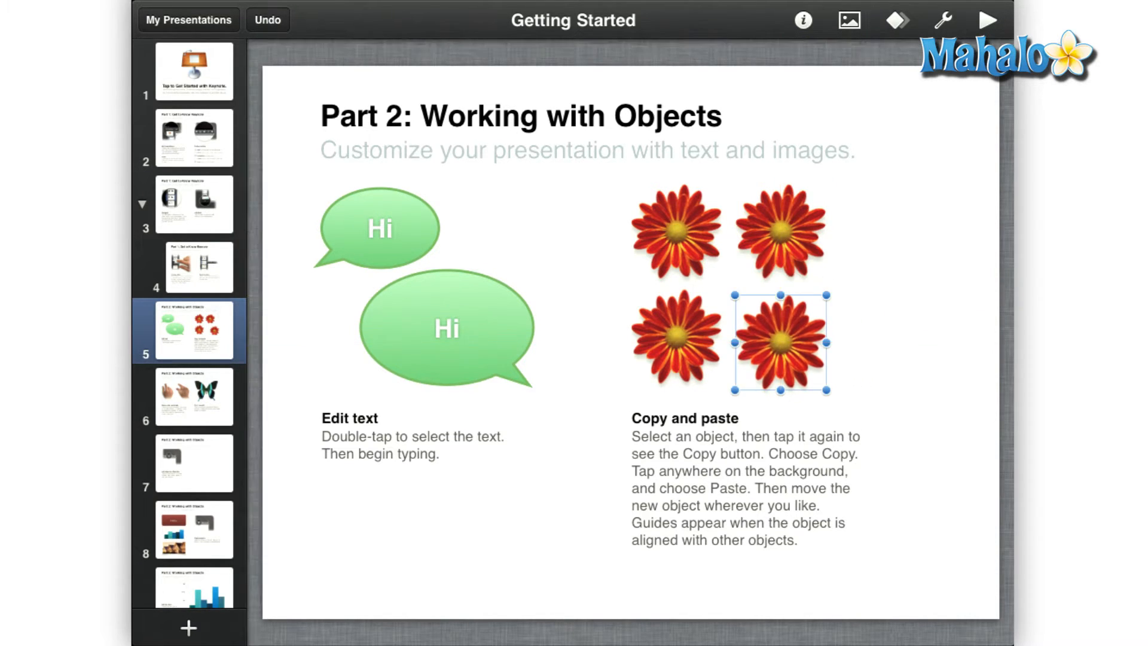
left_click(194, 396)
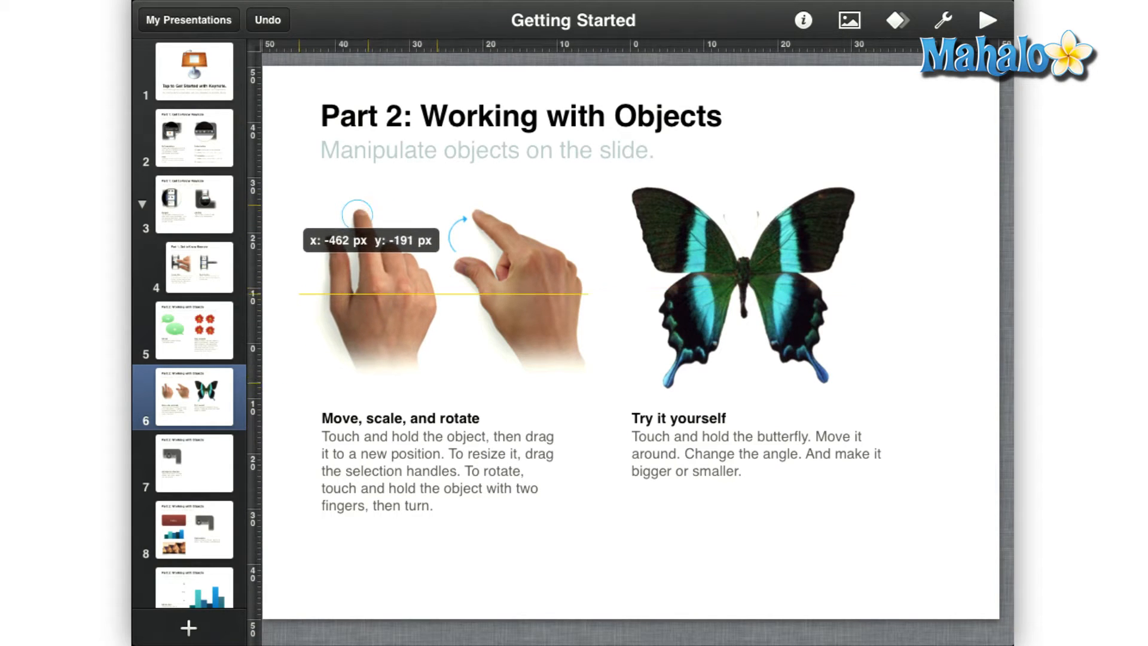
left_click(367, 298)
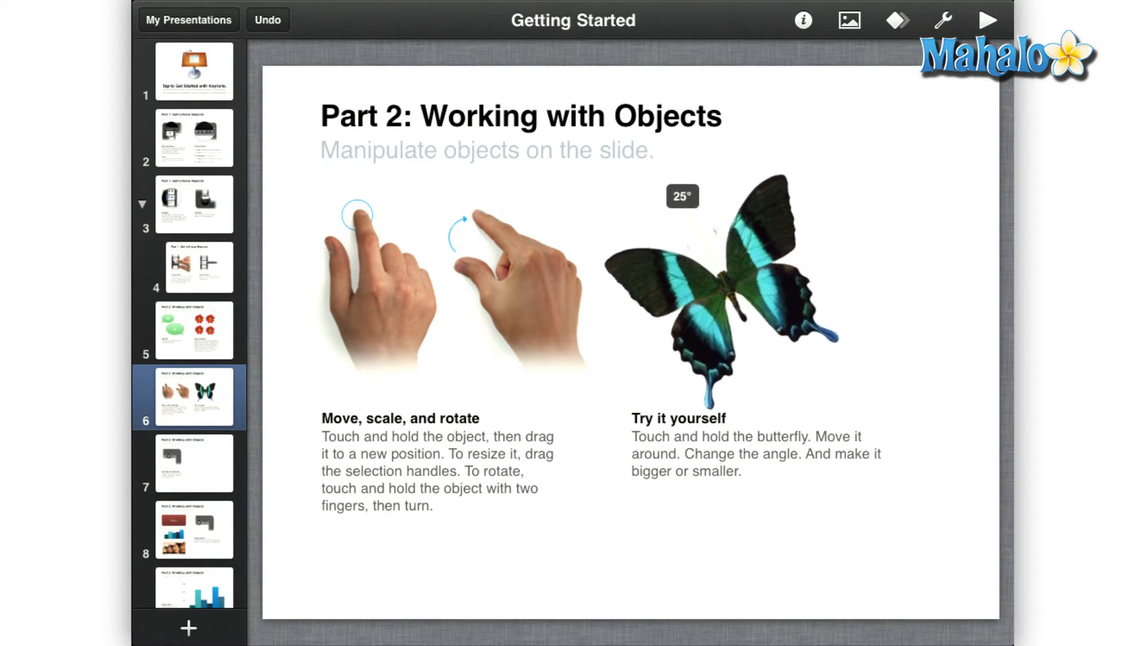
left_click(731, 297)
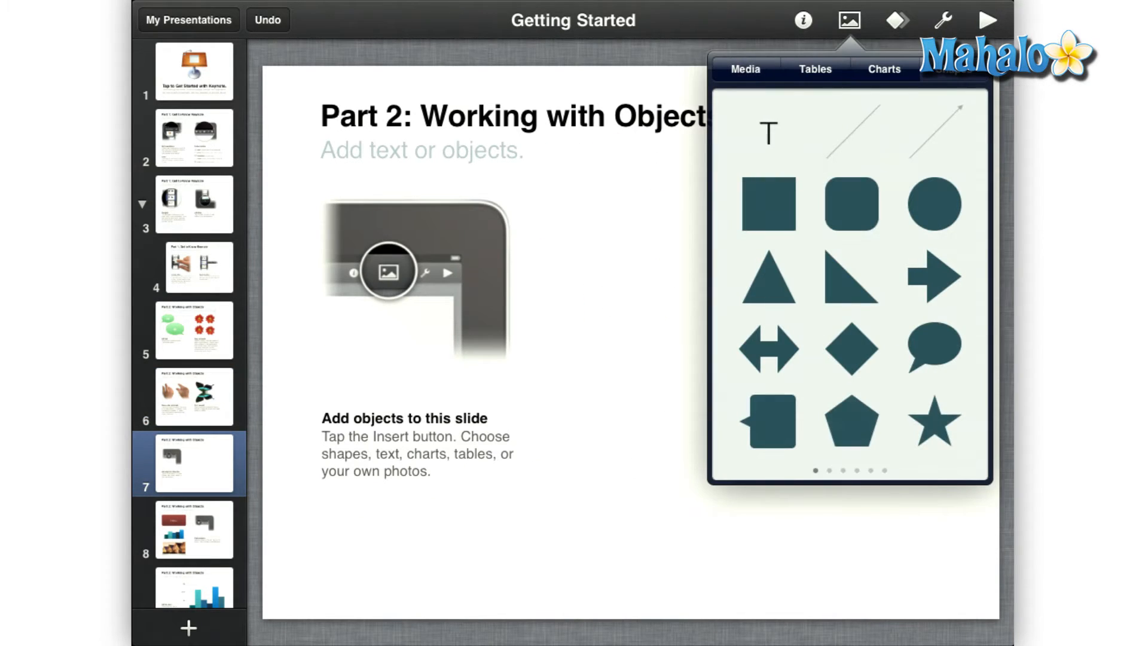
Insert a speech bubble on slide 7, give slide 8's Hello box a new colour style, and finish the chart edits.
left_click(933, 351)
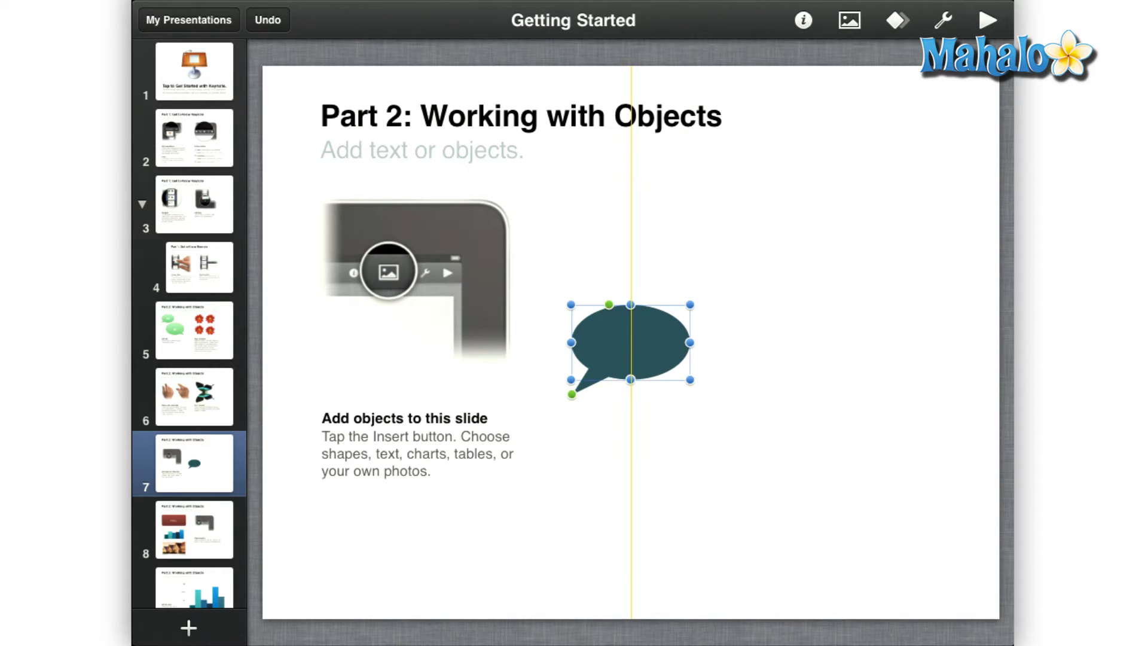
left_click(193, 529)
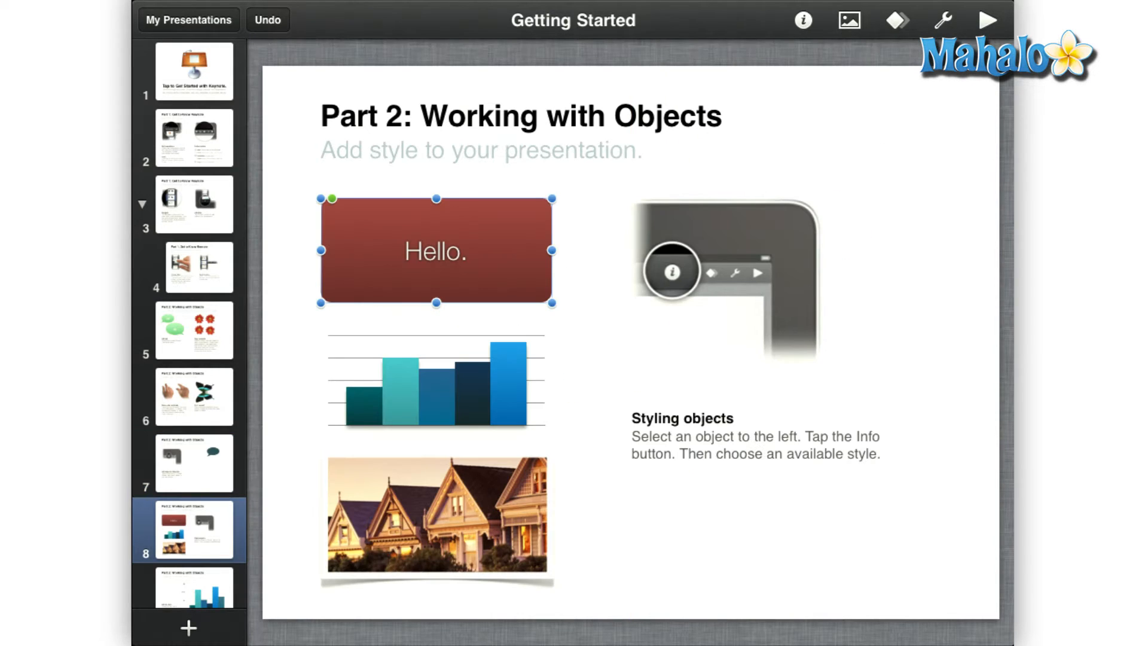
left_click(803, 19)
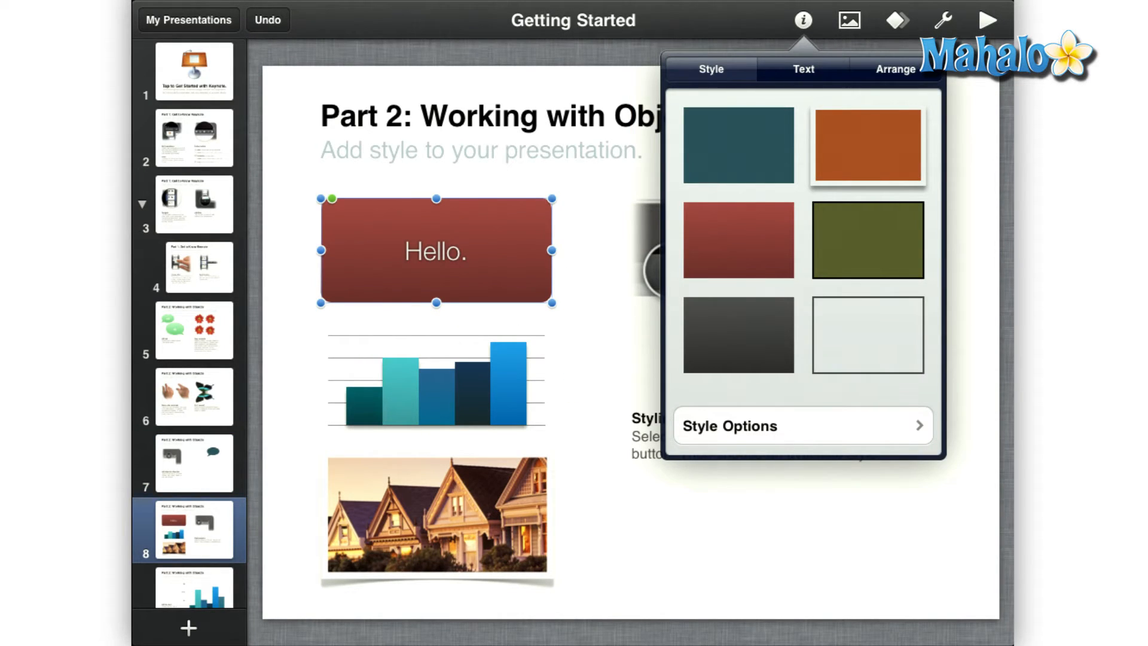
left_click(867, 239)
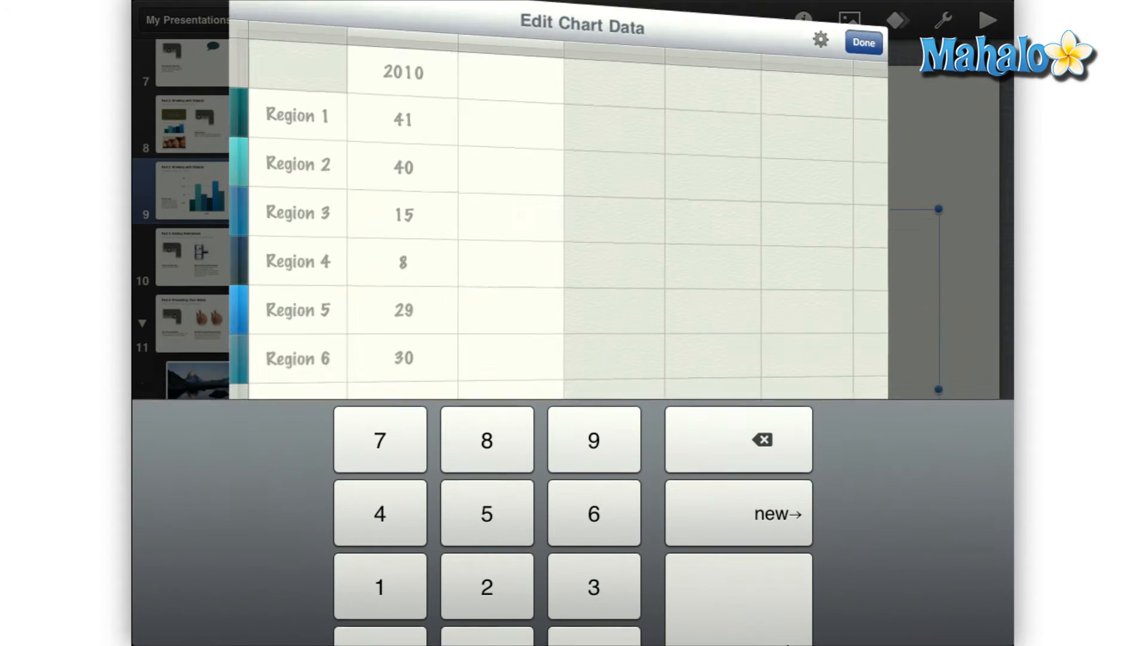
left_click(864, 43)
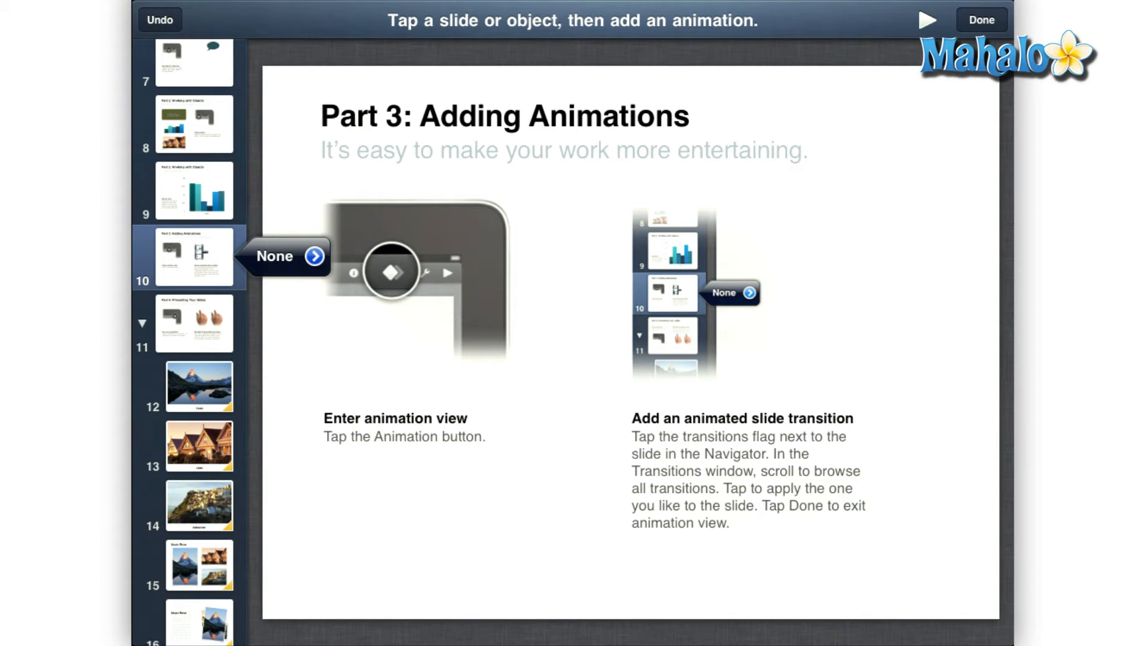
Apply the Cube transition to slide 10, then start a new presentation from the gallery.
left_click(312, 256)
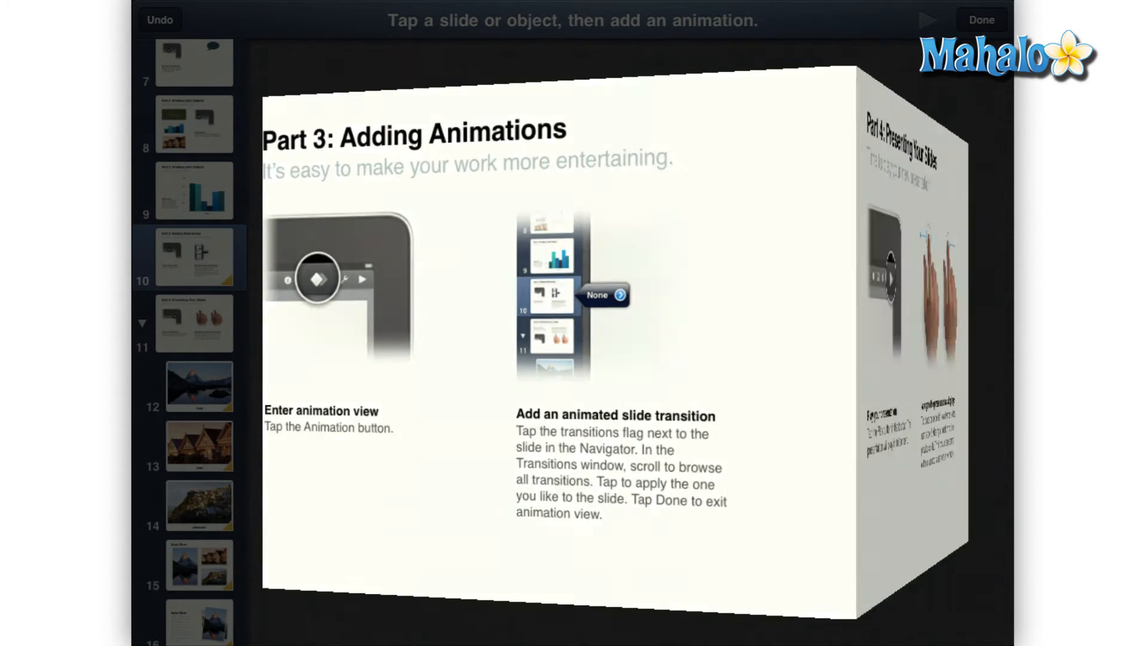
left_click(598, 294)
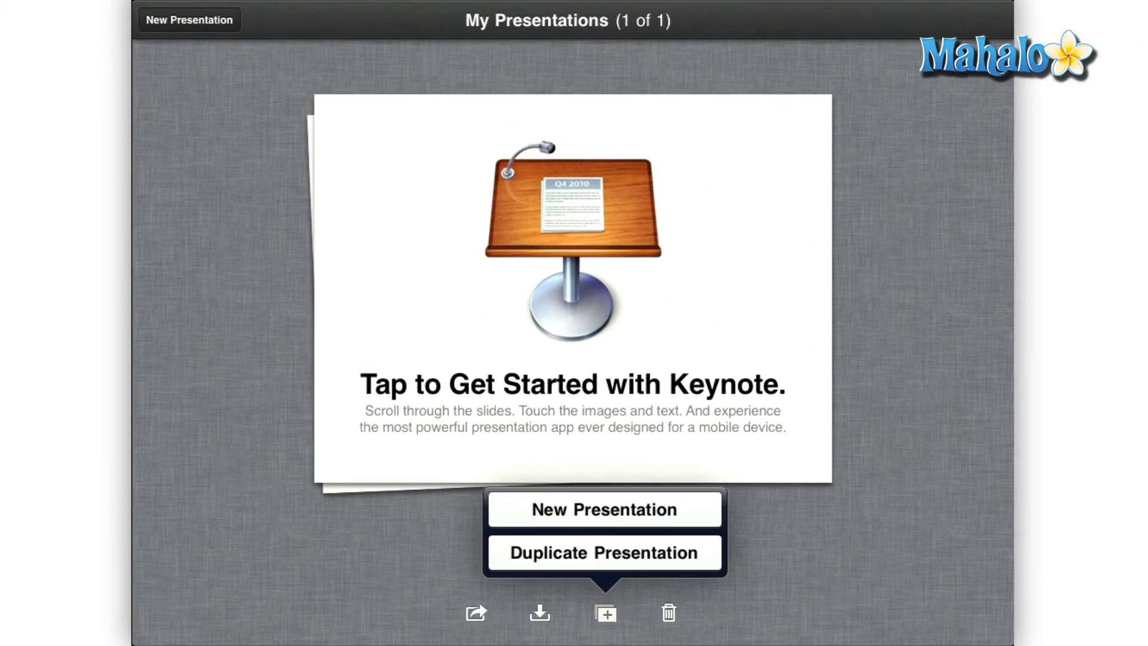
left_click(604, 509)
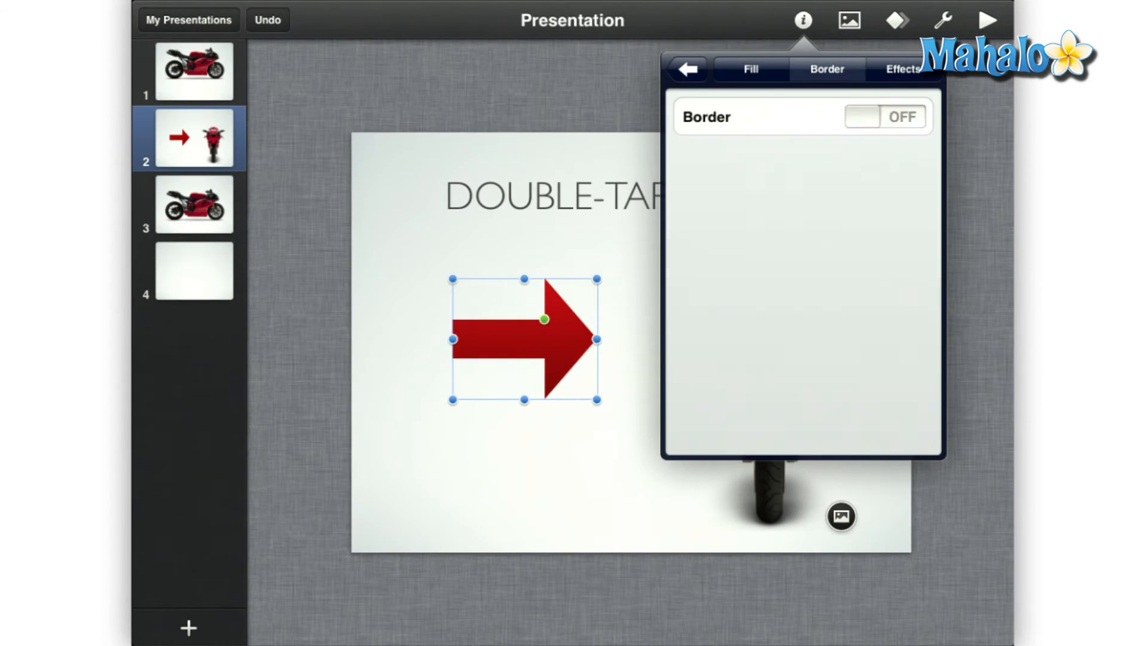
Adjust the red arrow's Border setting in the Info options.
left_click(906, 69)
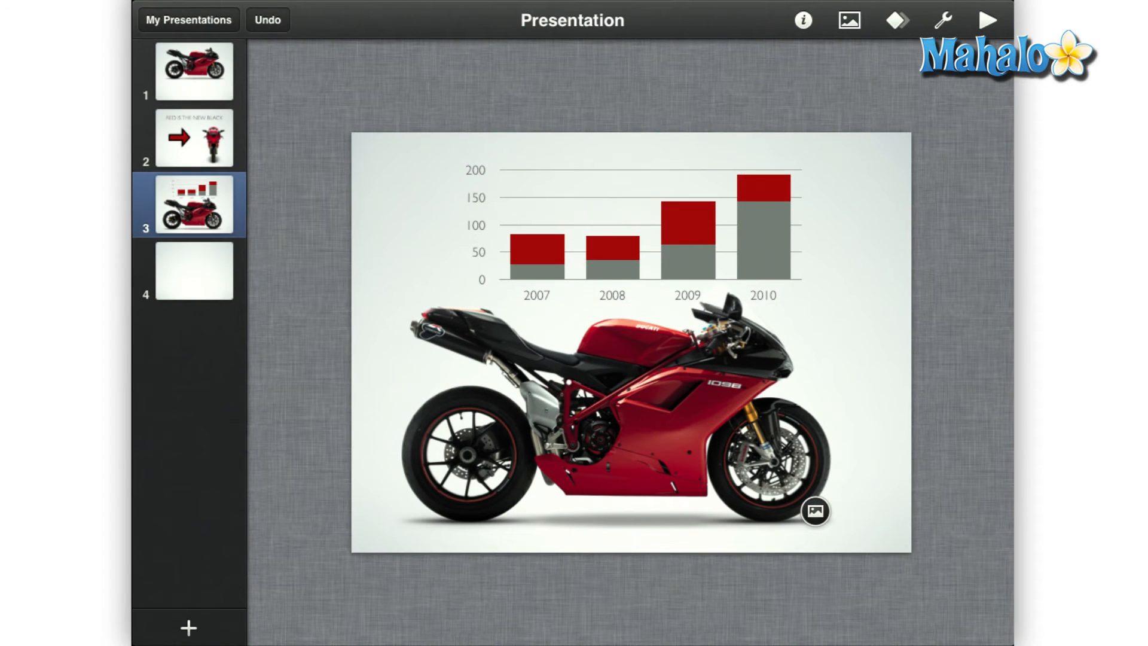
Start the motorcycle slideshow so slide 3's bar chart fills the screen.
left_click(188, 19)
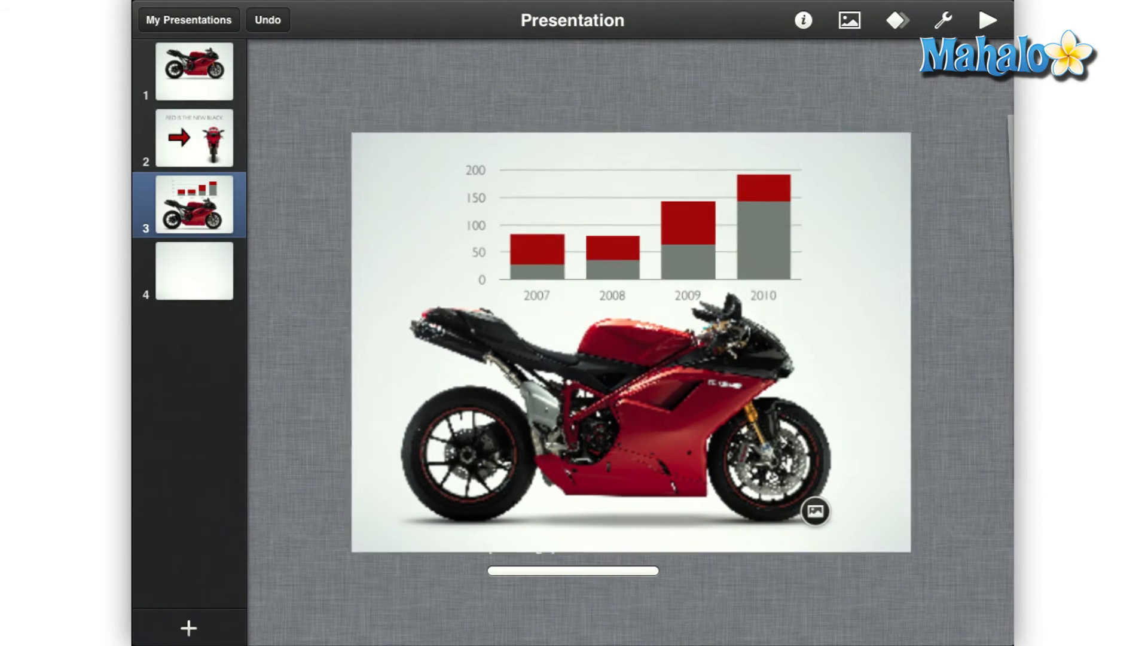
left_click(986, 19)
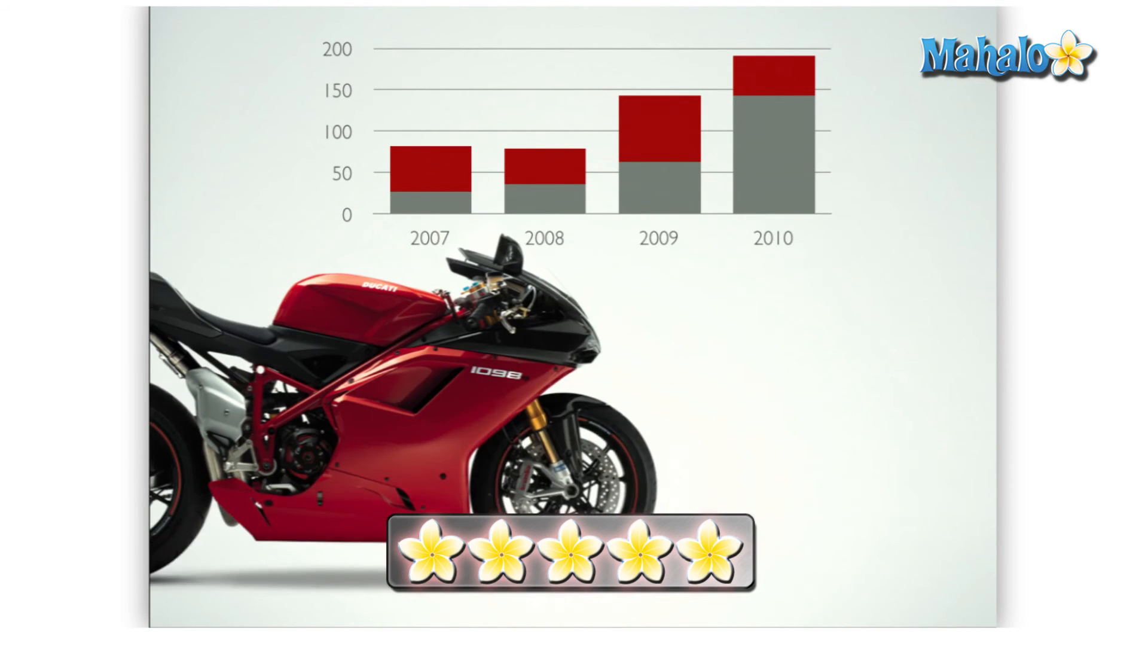